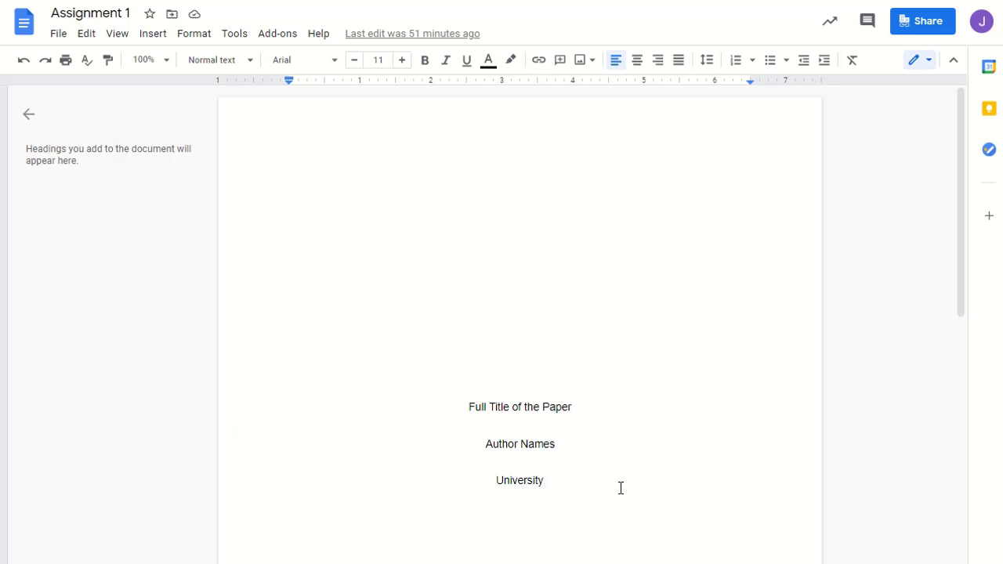
{"action": "mouse_move", "coordinate": [598, 464]}
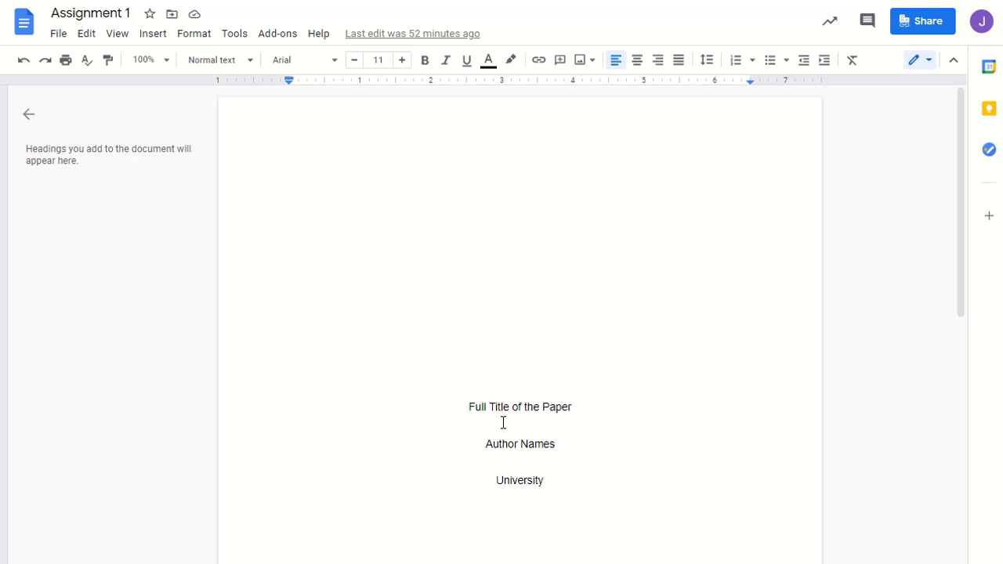
Download the paper from Google Docs as the Word file Assignment 1.docx.
{"action": "scroll", "scroll_direction": "down", "scroll_amount": 3}
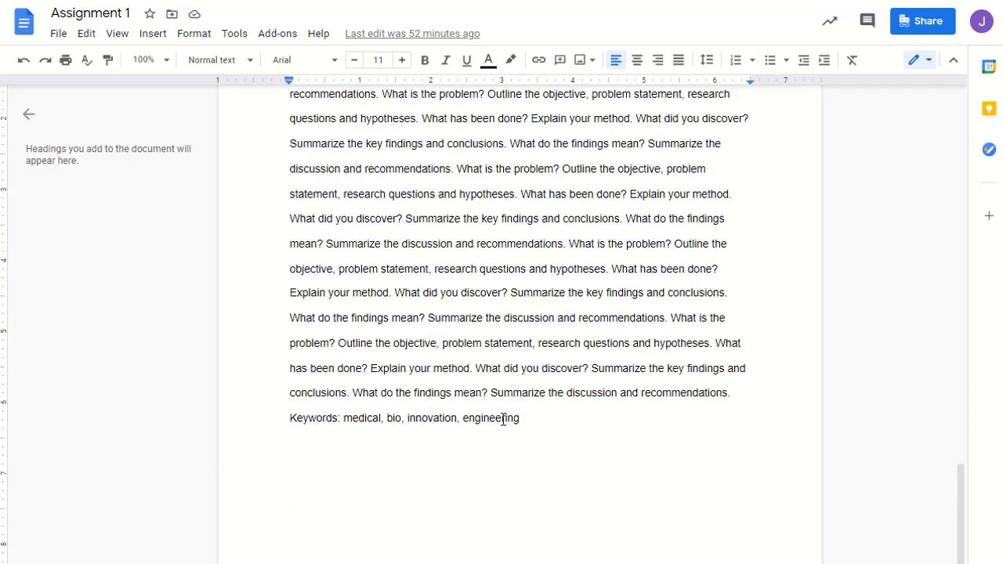
{"action": "scroll", "scroll_direction": "up", "scroll_amount": 3}
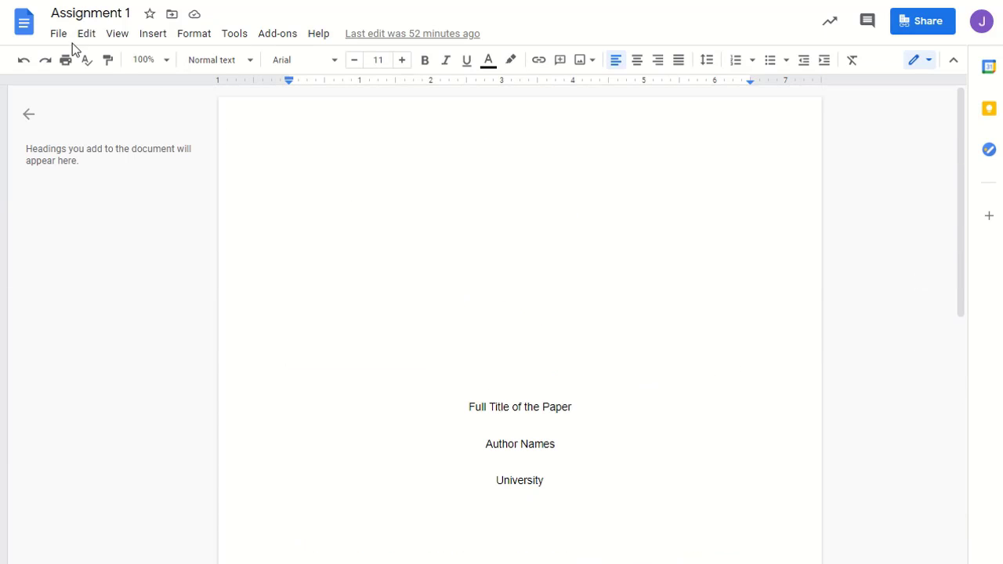
{"action": "mouse_move", "coordinate": [520, 372]}
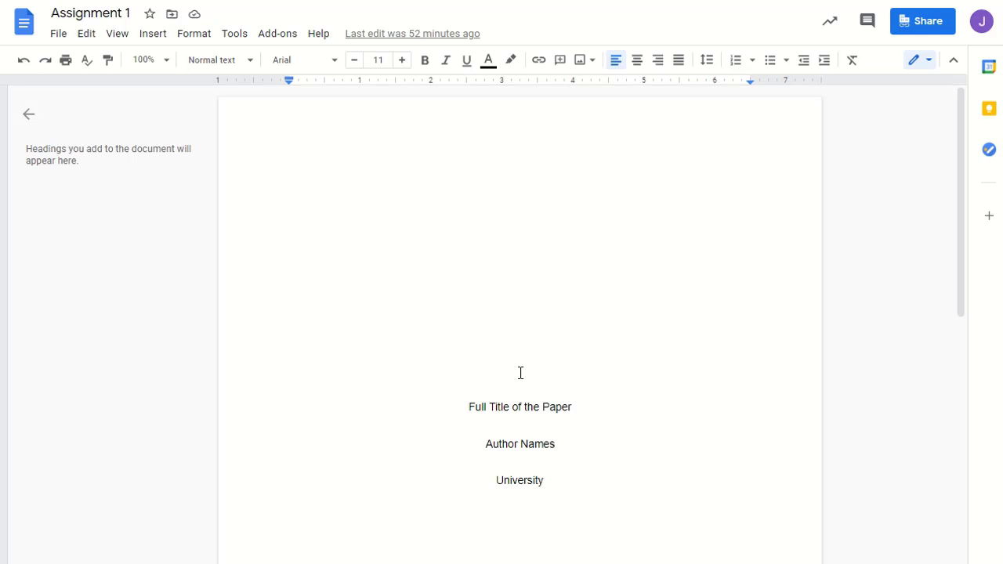
{"action": "mouse_move", "coordinate": [373, 220]}
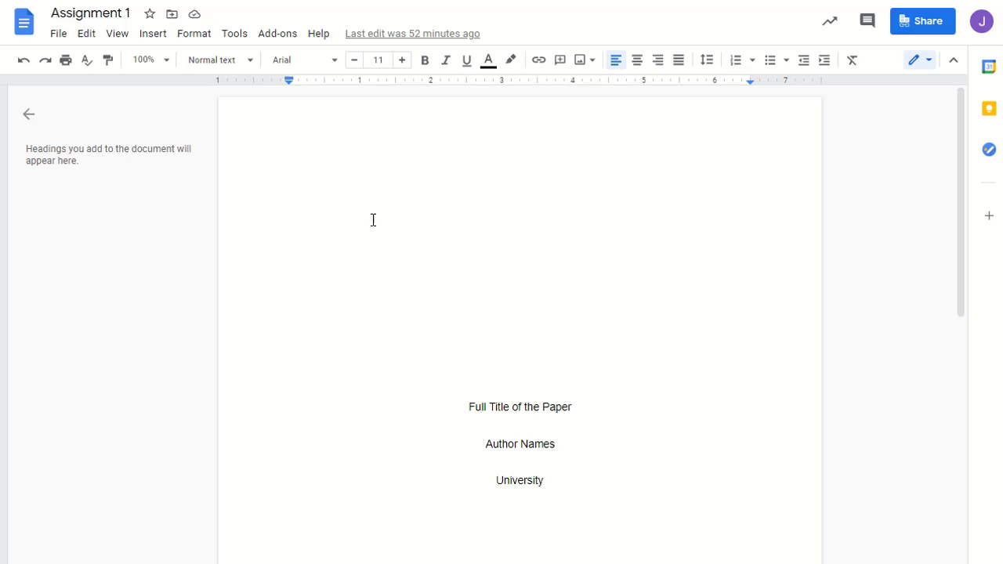
{"action": "left_click", "coordinate": [58, 33]}
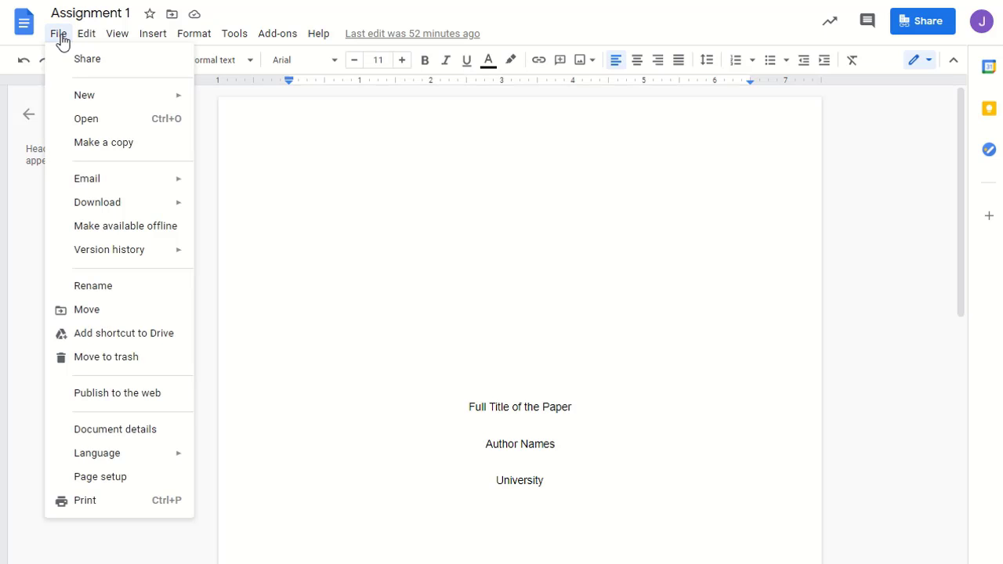
{"action": "mouse_move", "coordinate": [93, 129]}
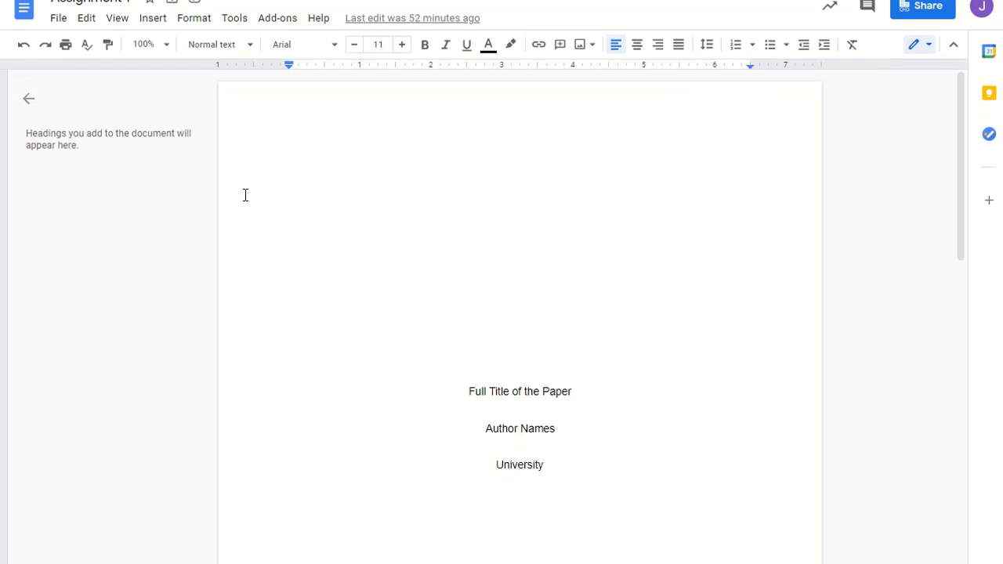
{"action": "scroll", "scroll_direction": "down", "scroll_amount": 3}
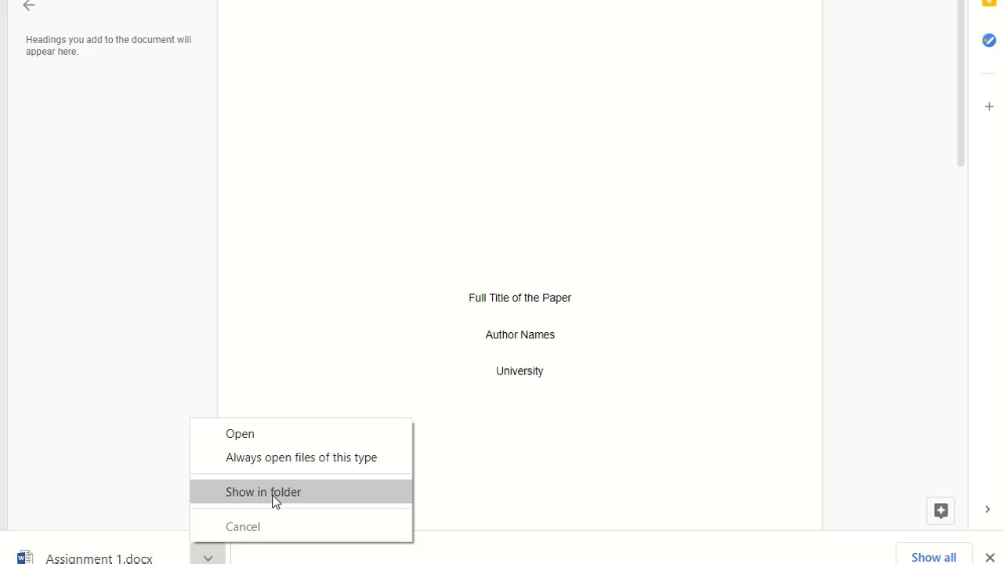
{"action": "left_click", "coordinate": [263, 491]}
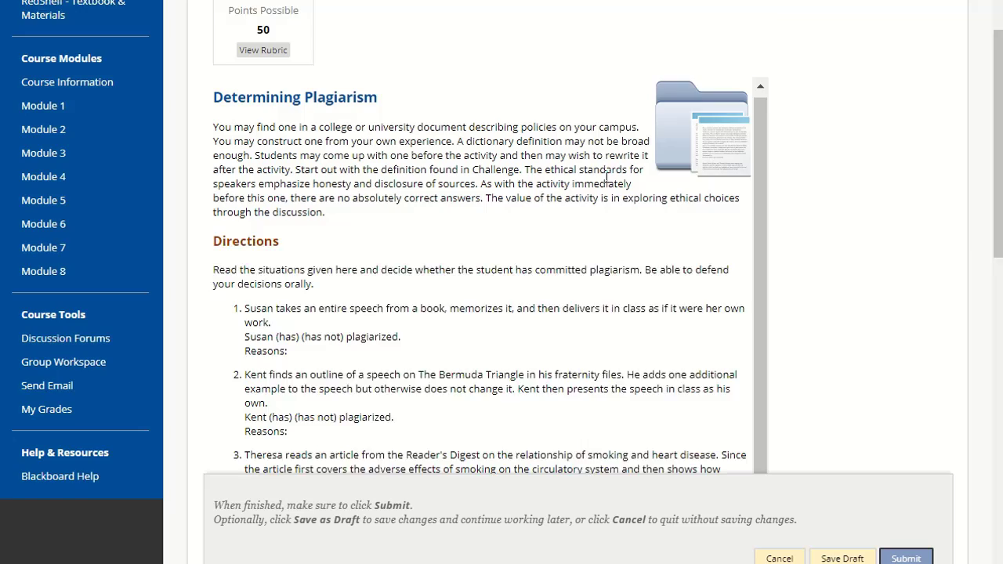
Scroll the Blackboard assignment page down to the Assignment Submission section.
{"action": "scroll", "scroll_direction": "down", "scroll_amount": 3}
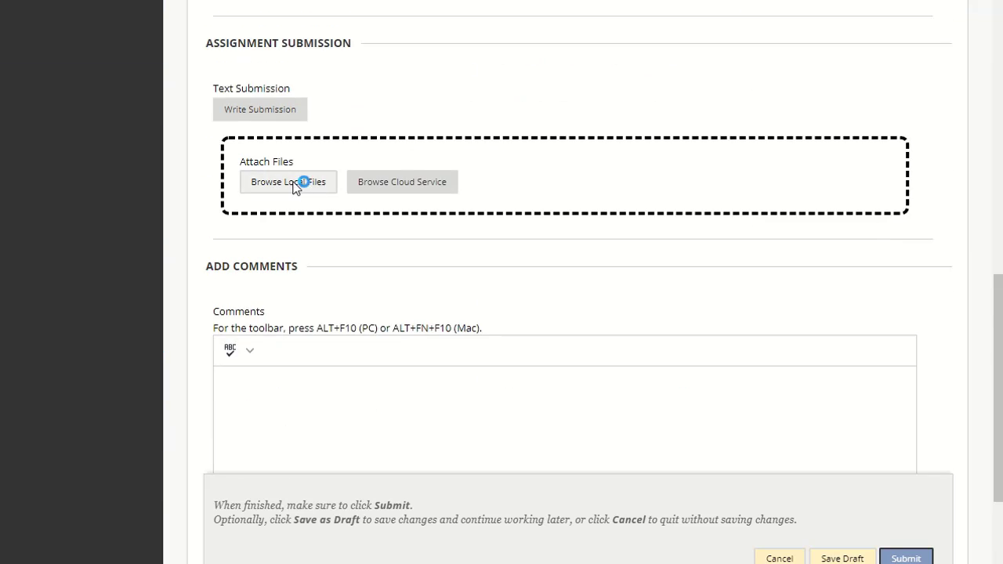
Attach Assignment 1.docx from Downloads via Browse Local Files and submit the assignment.
{"action": "left_click", "coordinate": [289, 182]}
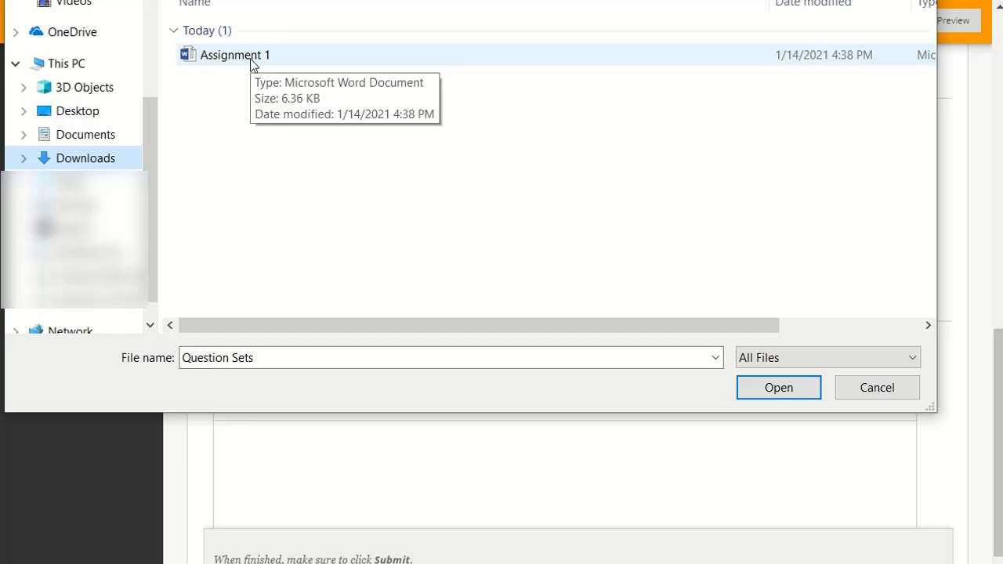
{"action": "left_click", "coordinate": [777, 387]}
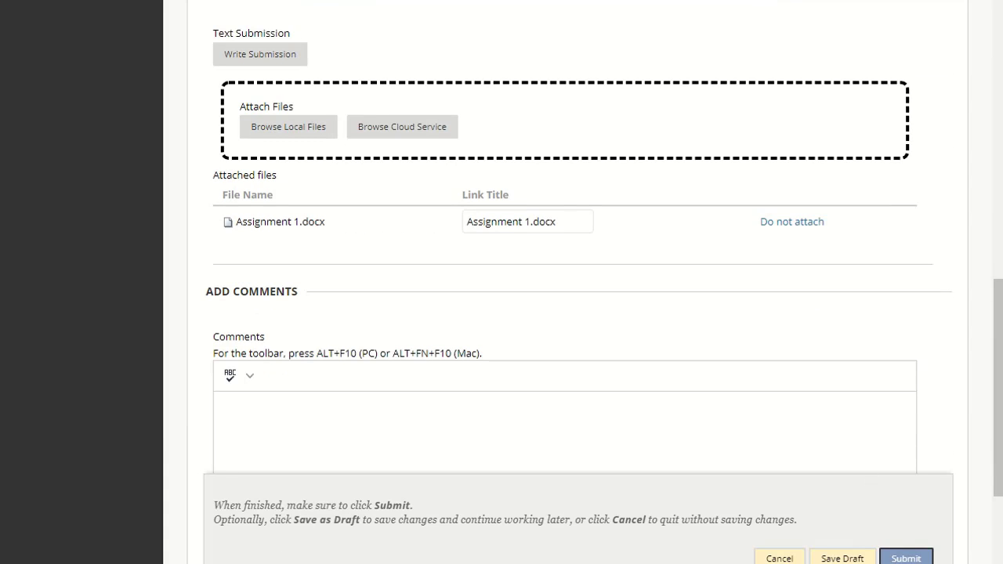
{"action": "left_click", "coordinate": [905, 558]}
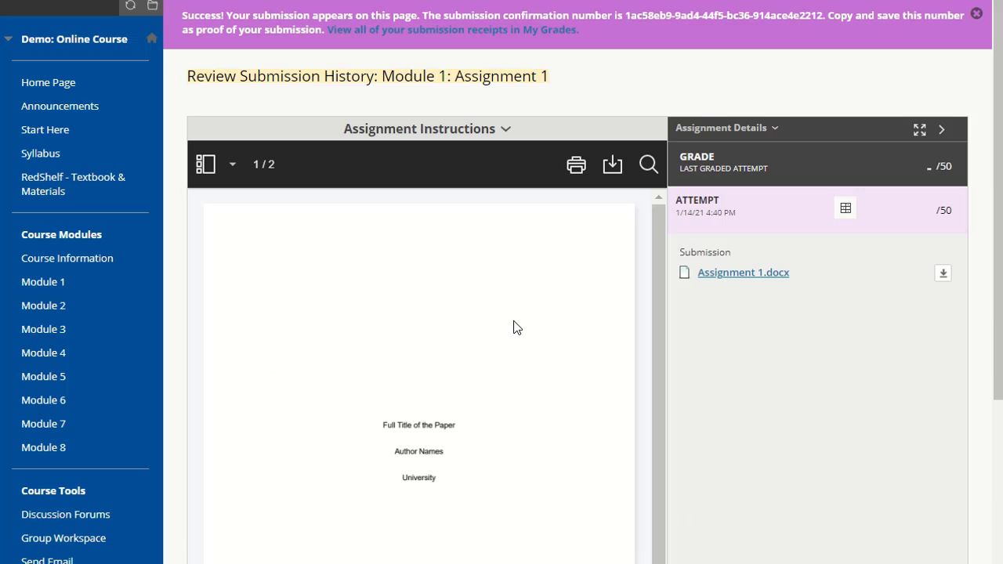
{"action": "mouse_move", "coordinate": [734, 285]}
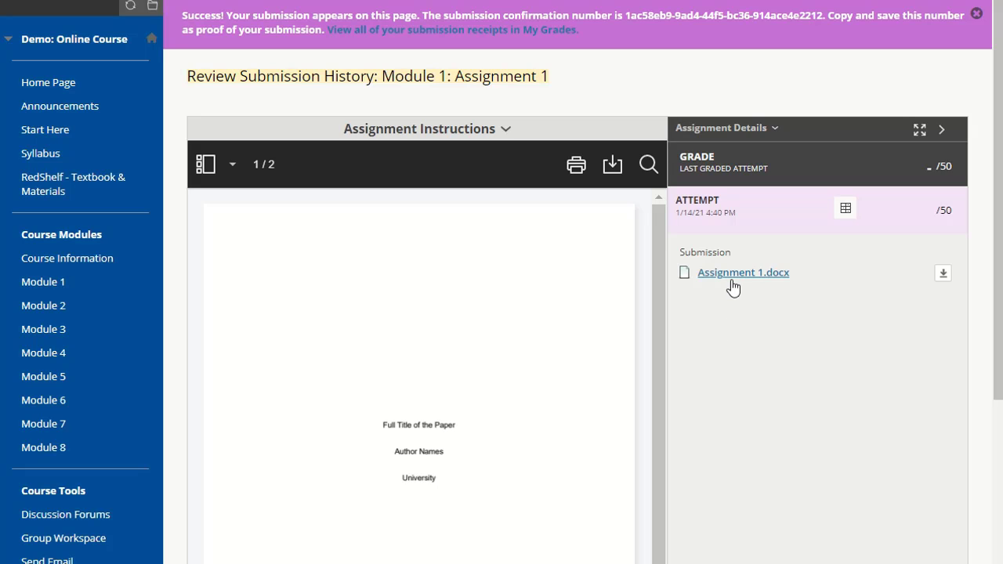
{"action": "mouse_move", "coordinate": [765, 280]}
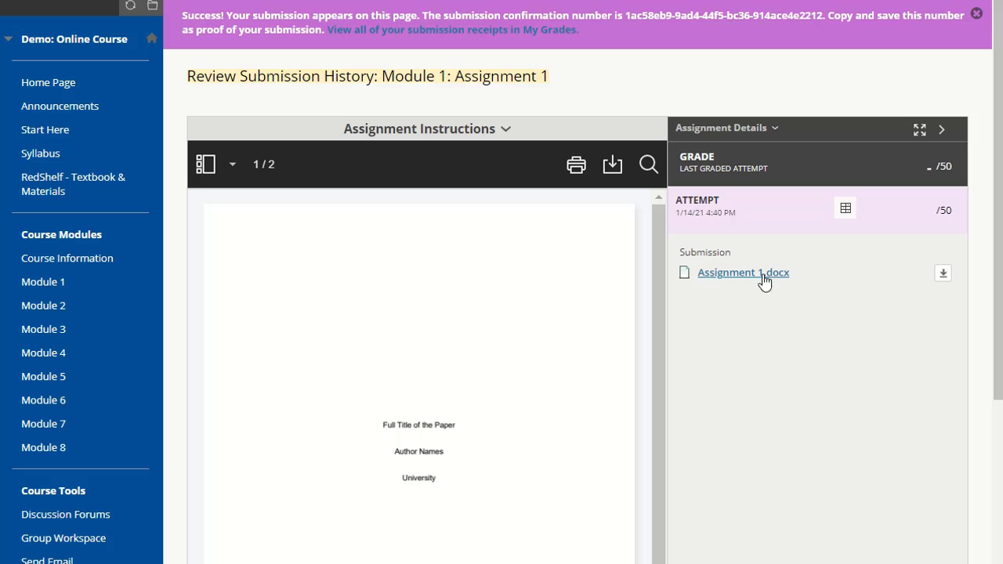